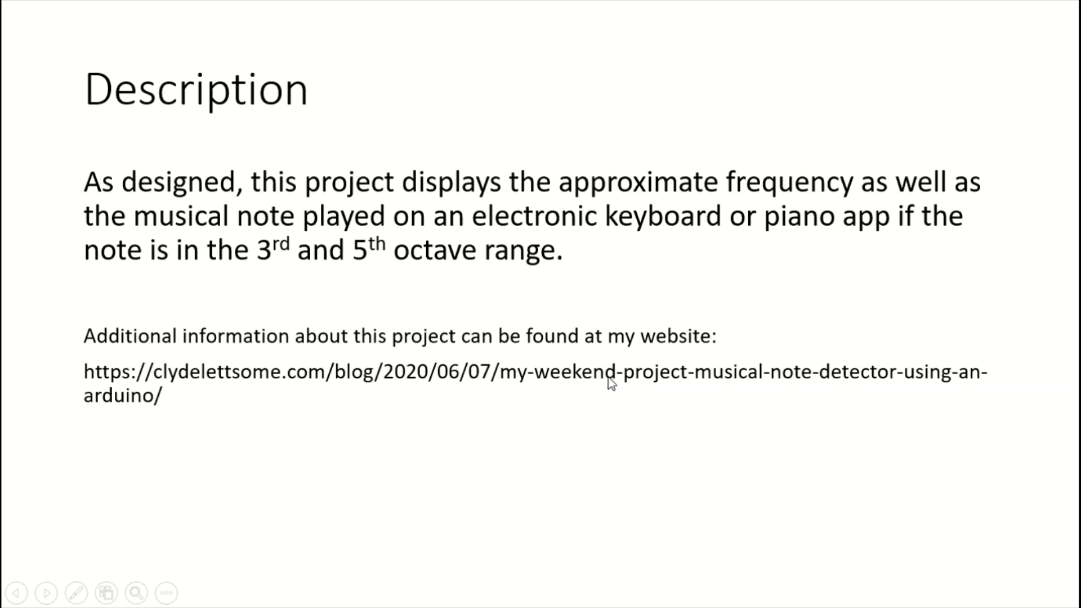
mouse_move(716, 383)
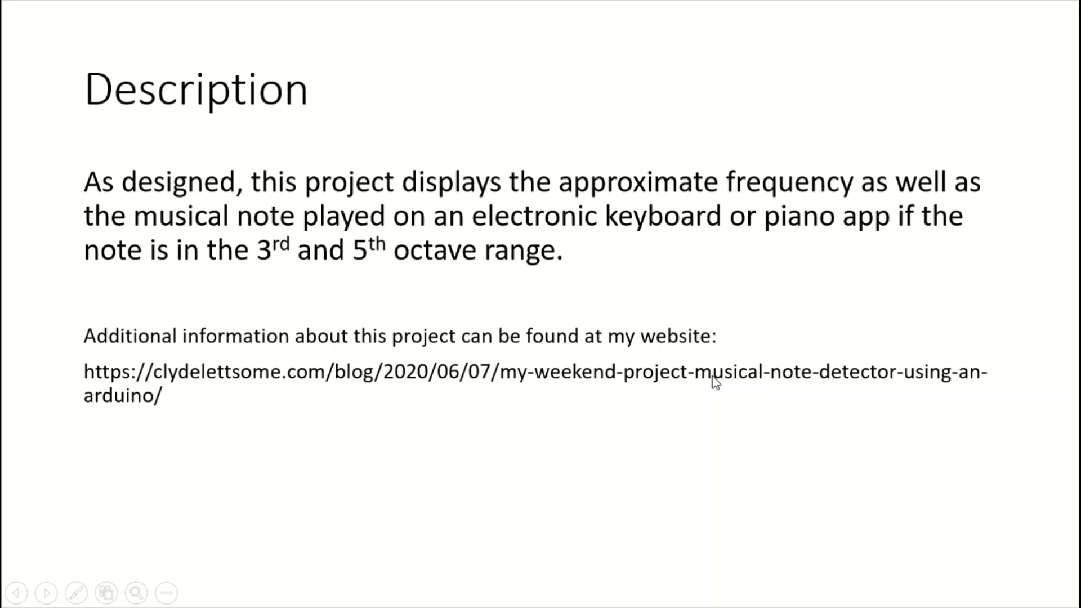
mouse_move(863, 385)
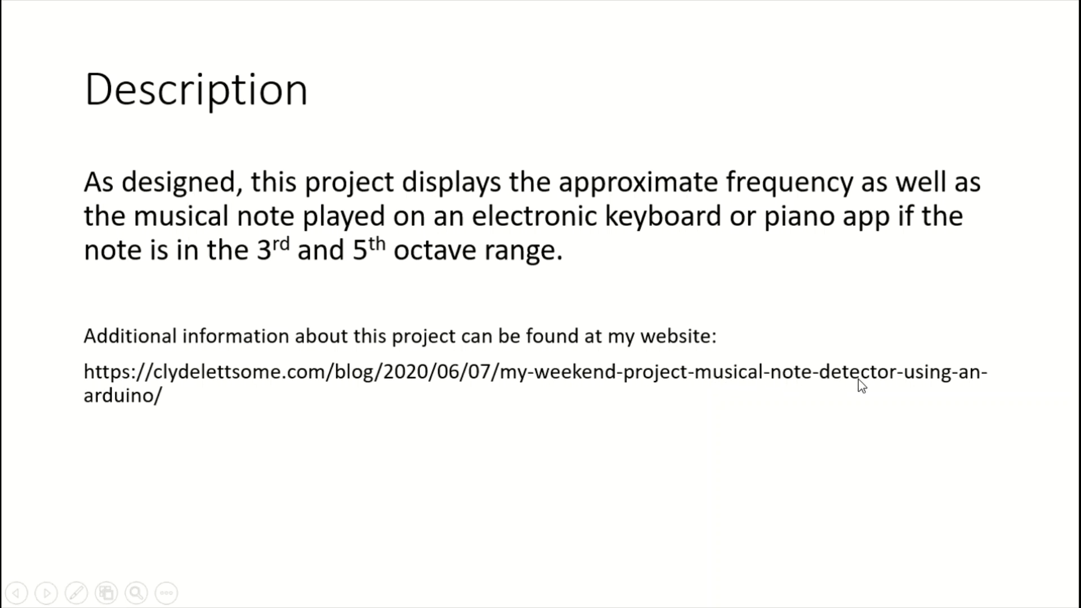
mouse_move(245, 367)
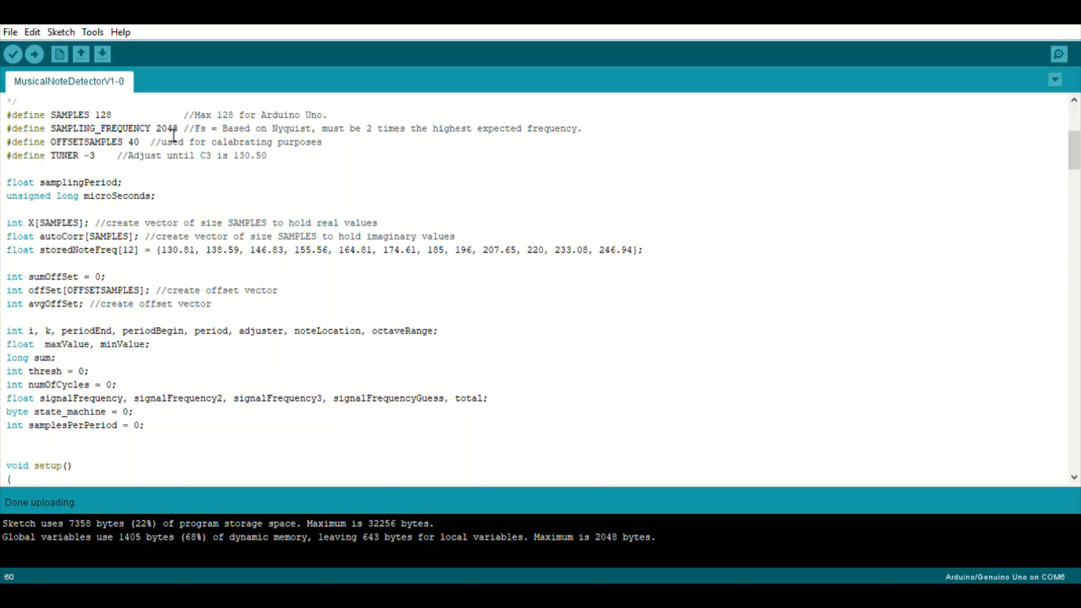
mouse_move(169, 137)
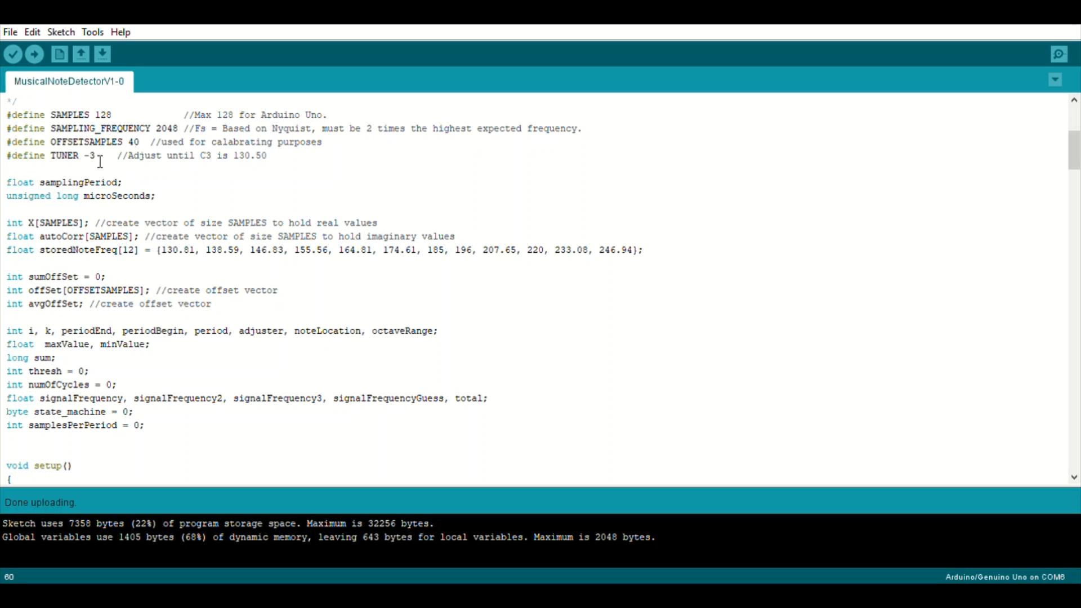
mouse_move(466, 174)
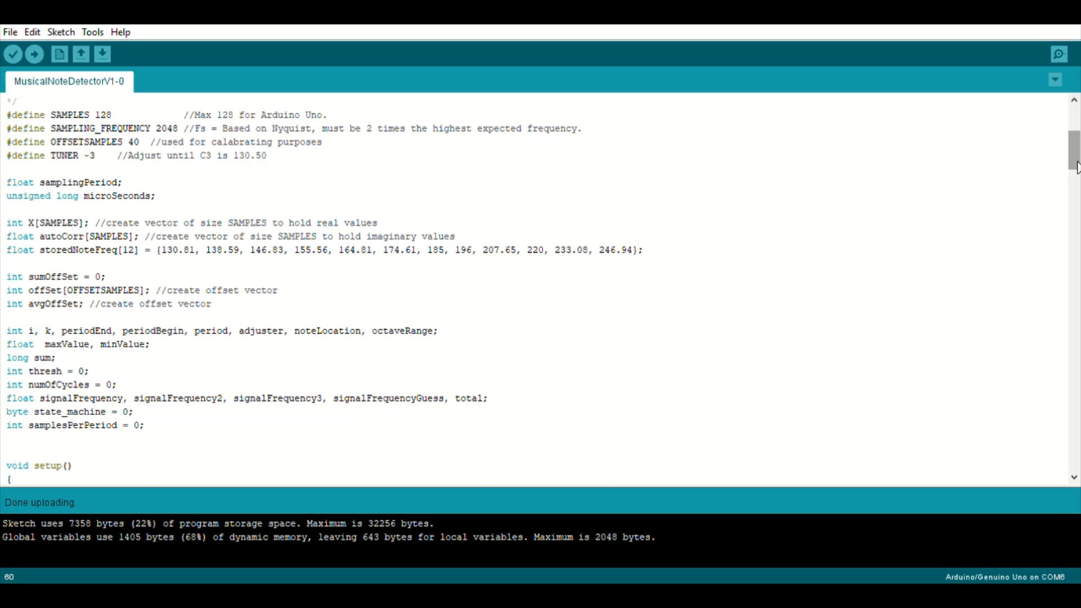
Scroll past the global variables to setup() and the loop's Calabration Section reading A0 offsets
scroll(down, 3)
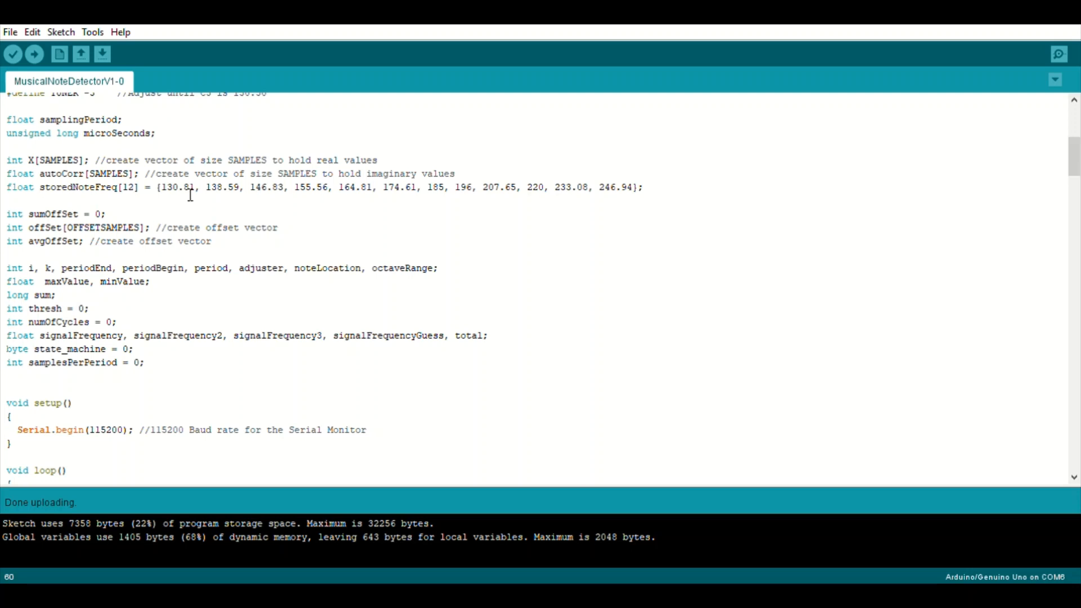
mouse_move(244, 195)
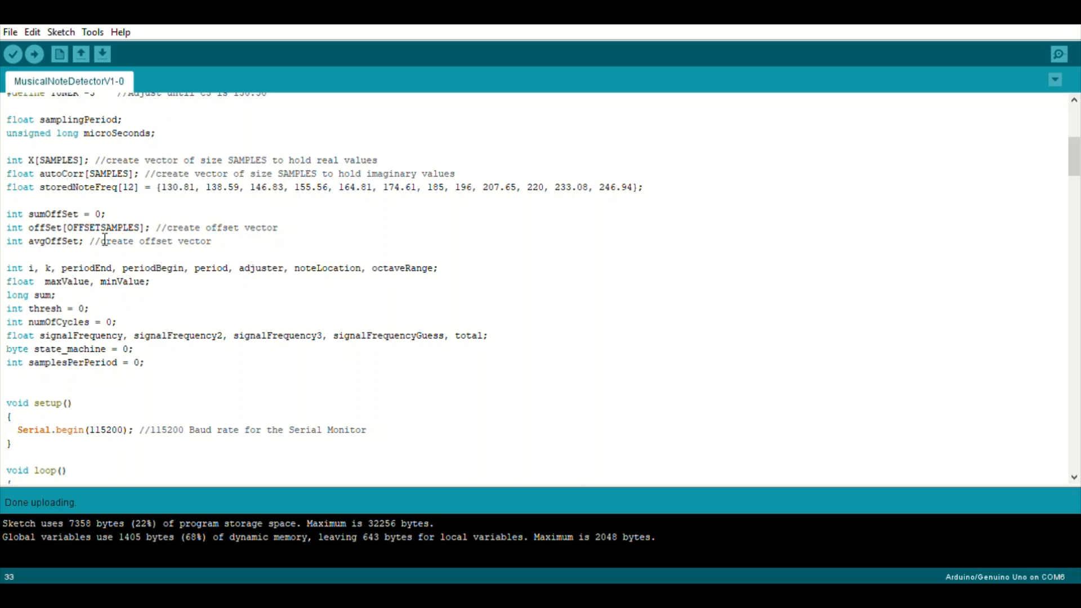
mouse_move(555, 256)
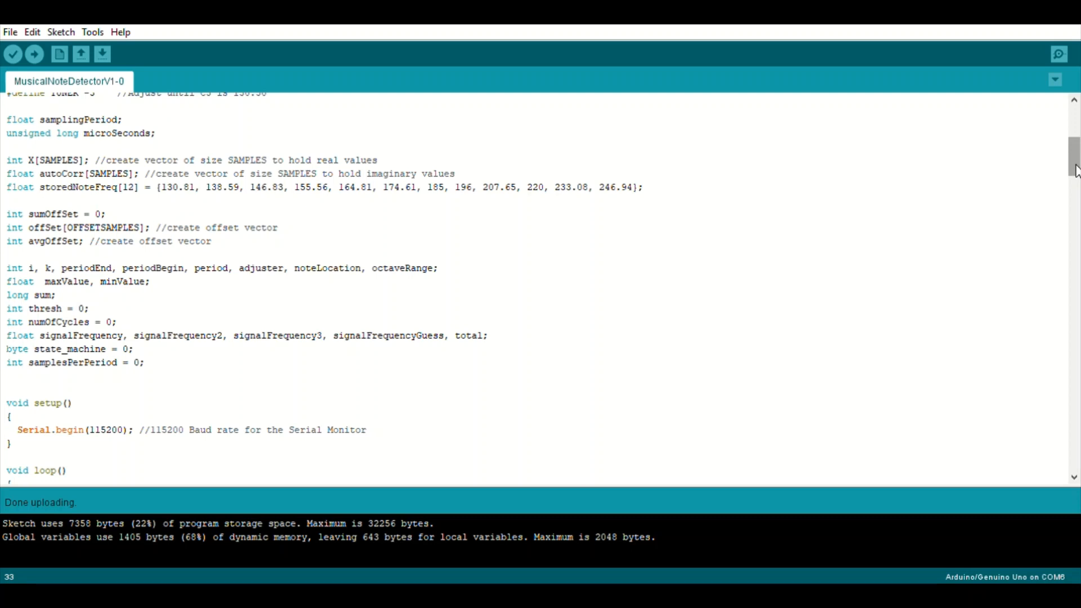
scroll(down, 3)
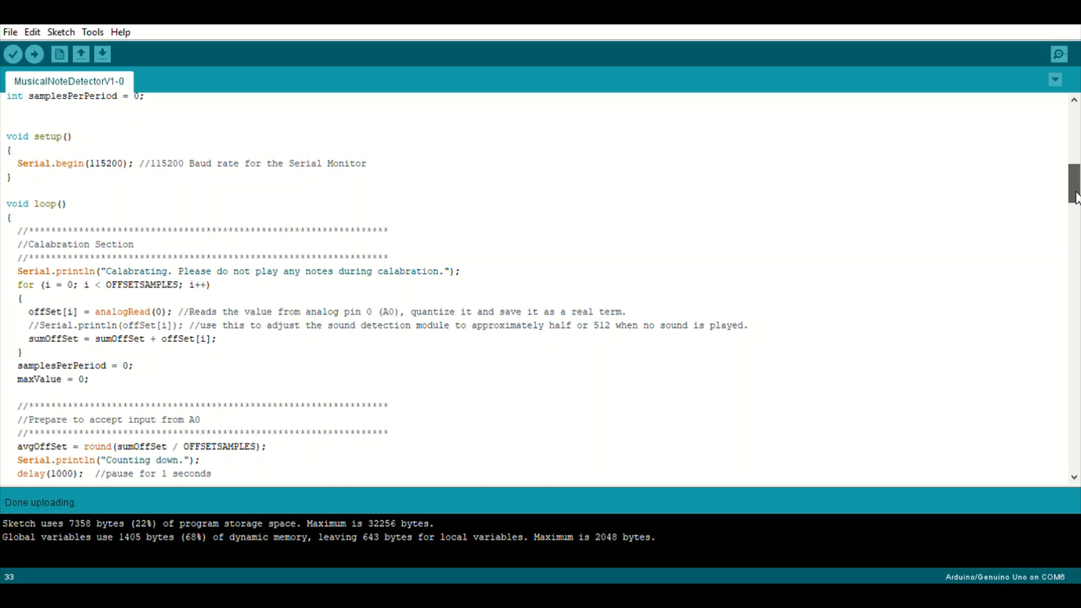
Scroll below the calibration loop, marking the commented offset Serial.println, to the 'Prepare to accept input from A0' countdown
scroll(down, 3)
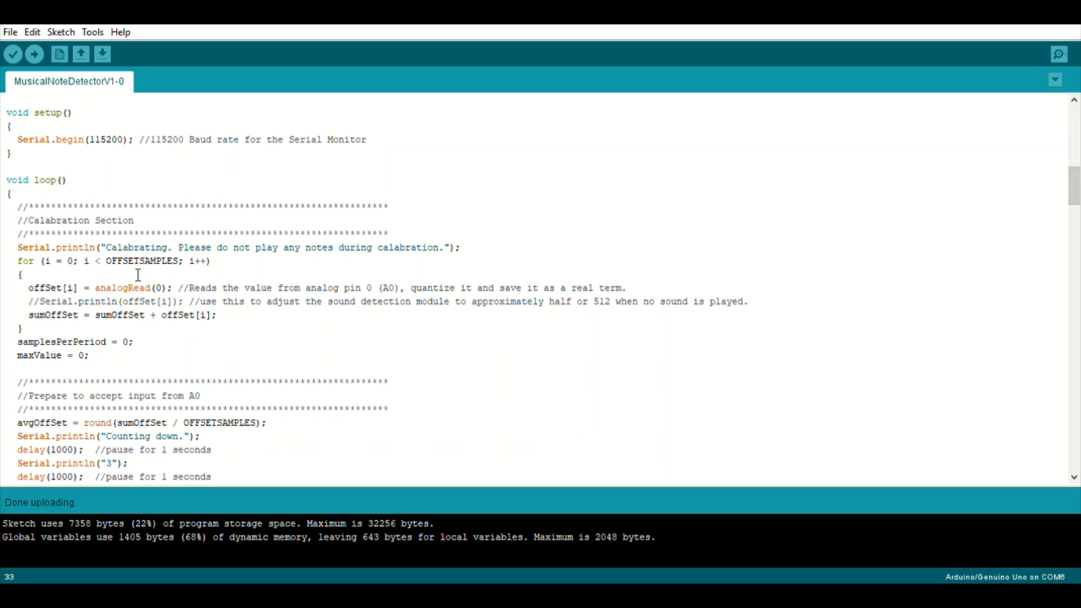
mouse_move(695, 277)
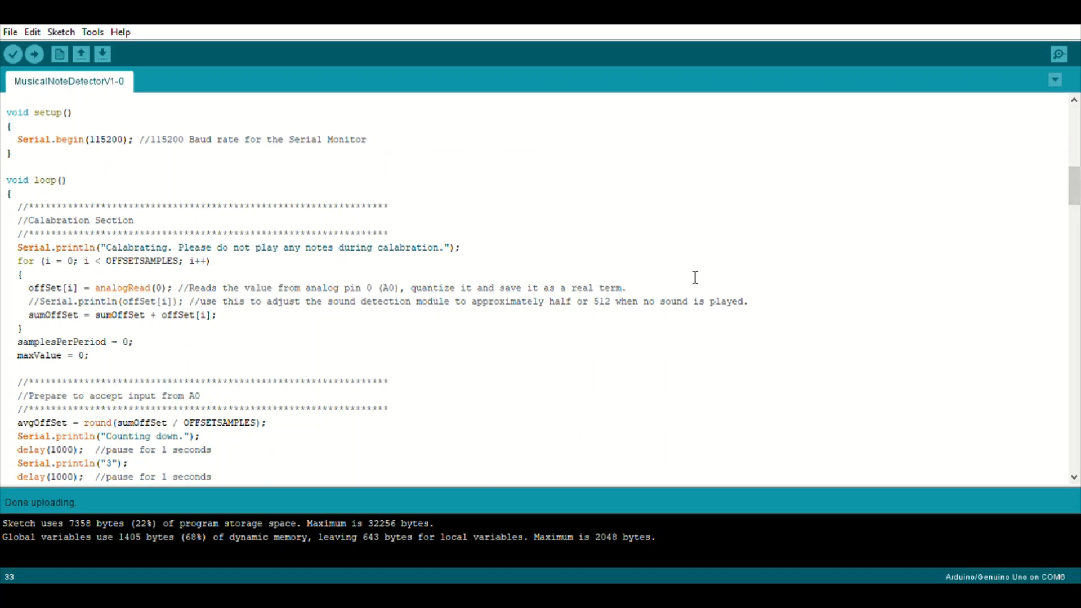
scroll(down, 3)
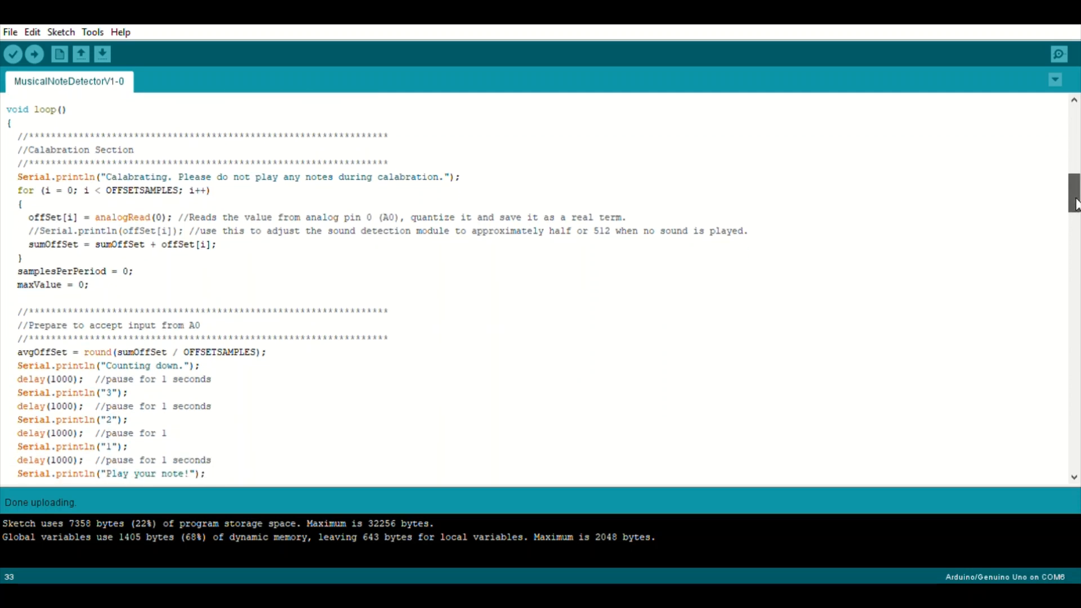
scroll(down, 3)
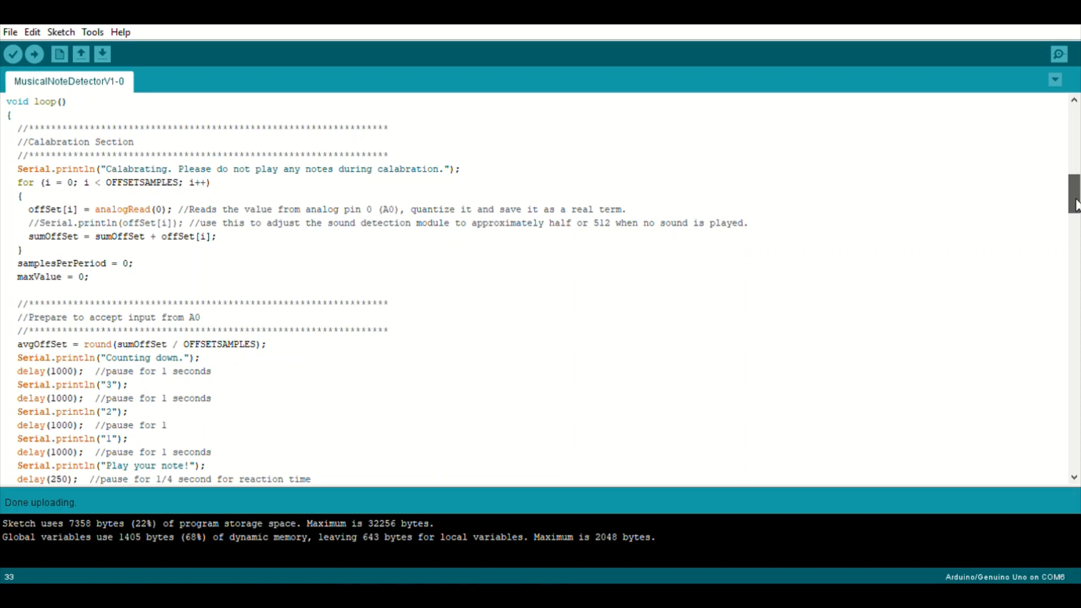
click(275, 239)
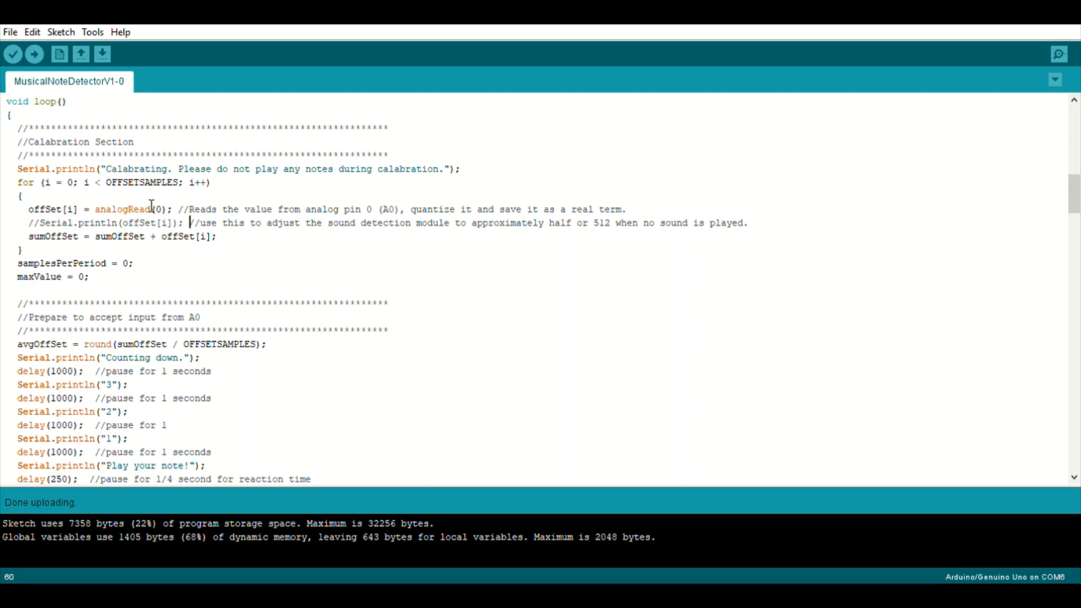
mouse_move(247, 250)
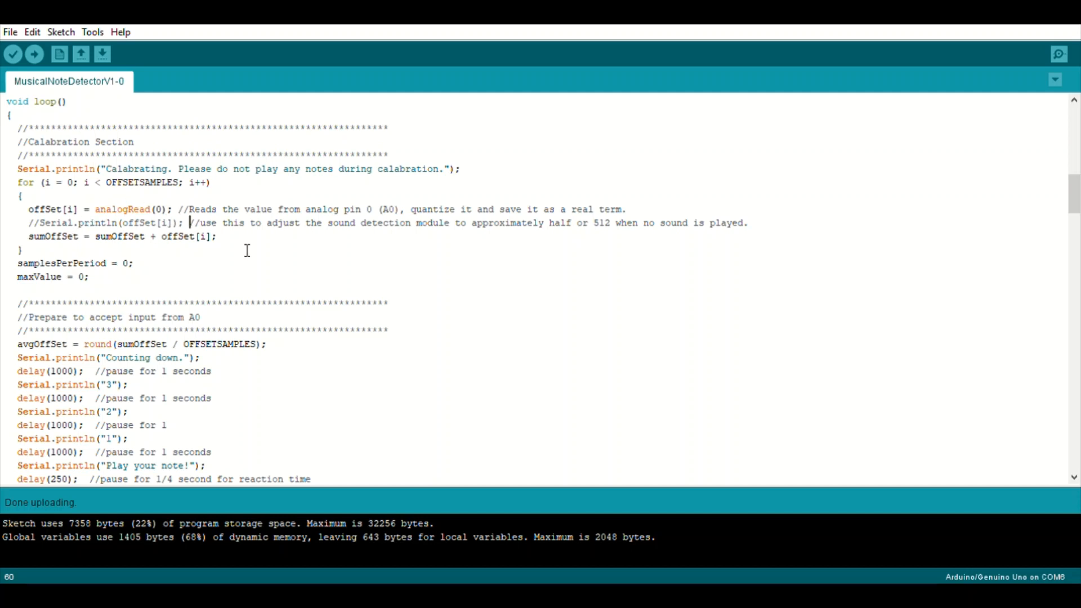
mouse_move(618, 229)
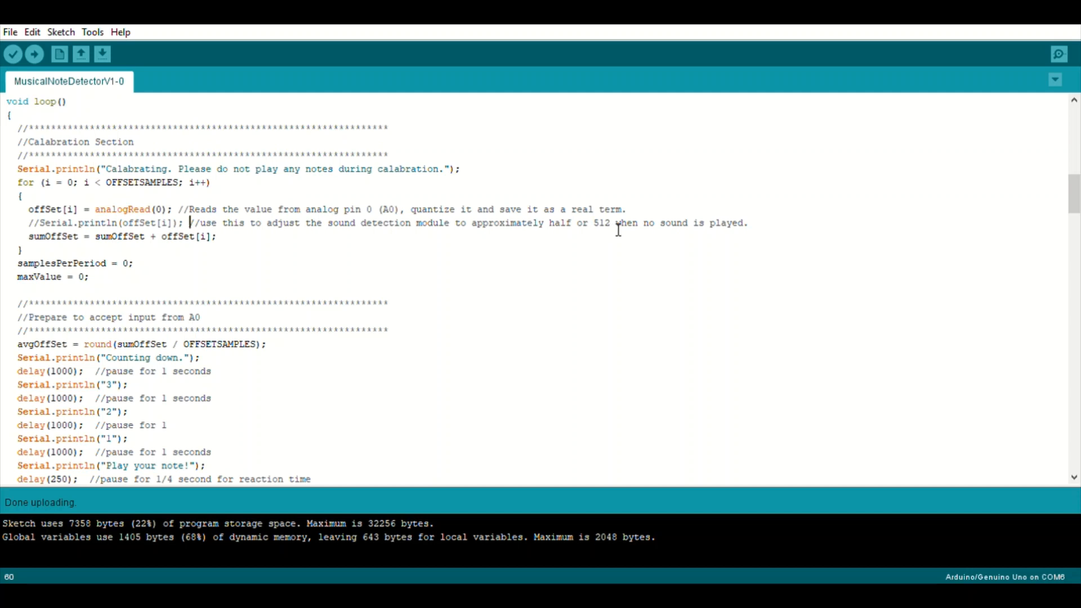
mouse_move(616, 232)
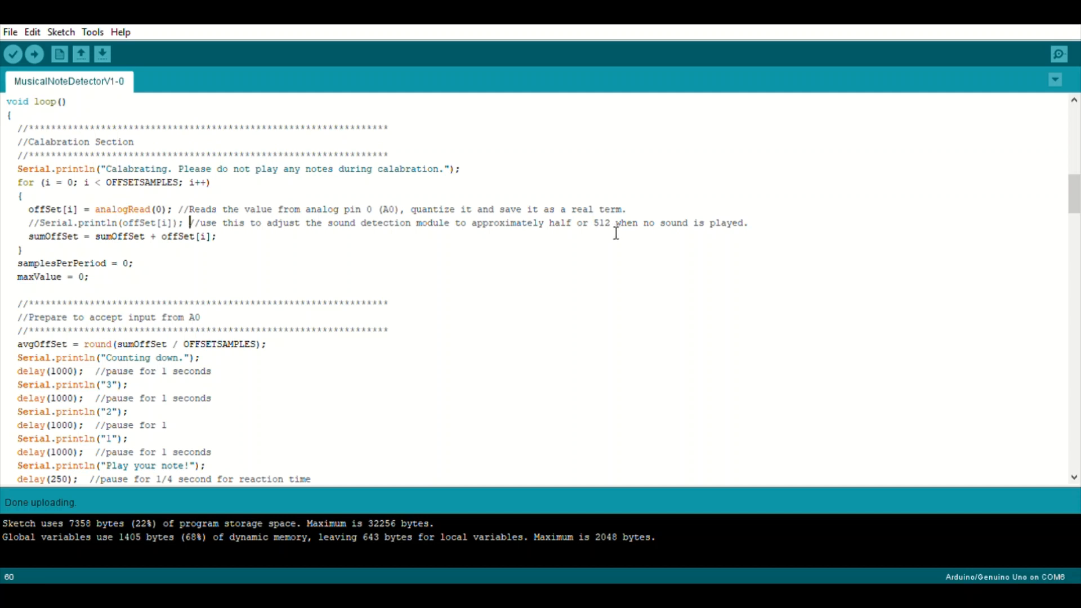
mouse_move(926, 232)
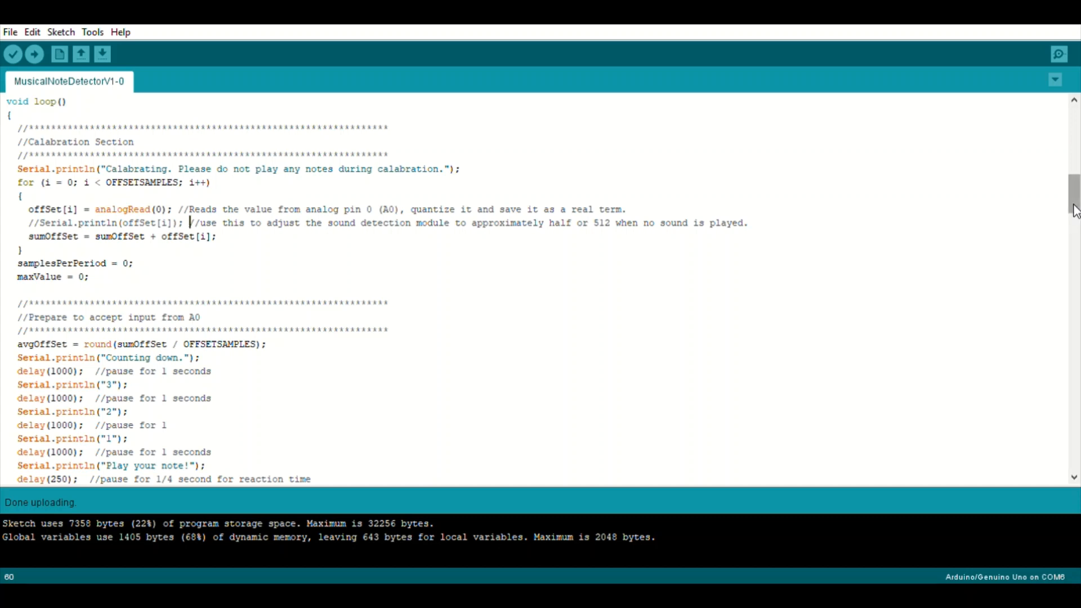
scroll(down, 3)
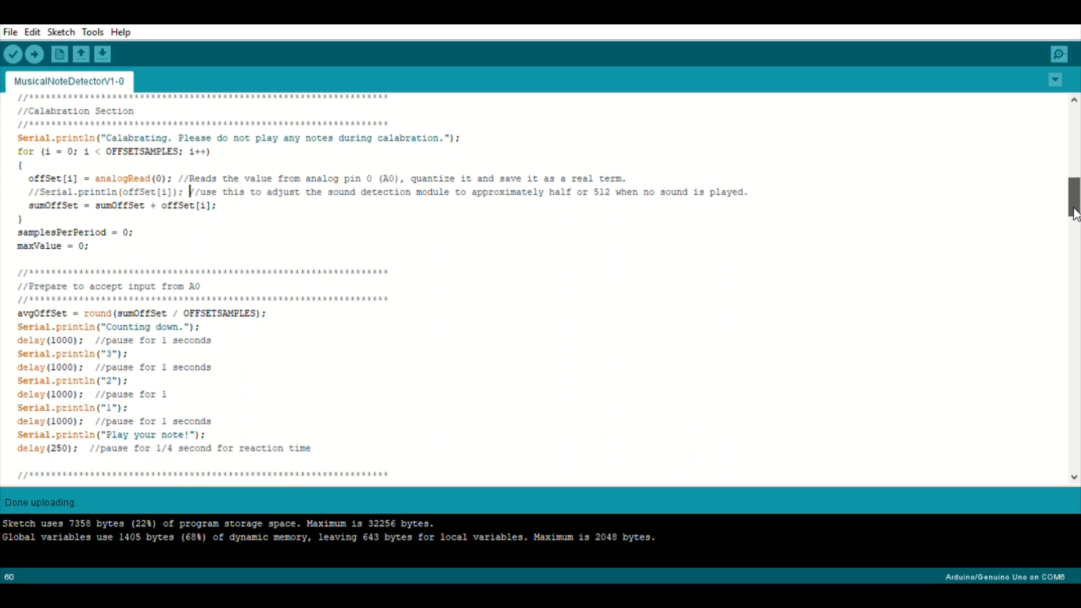
Scroll down to the 'Collect SAMPLES samples' loop and the Autocorrelation Function heading
scroll(down, 3)
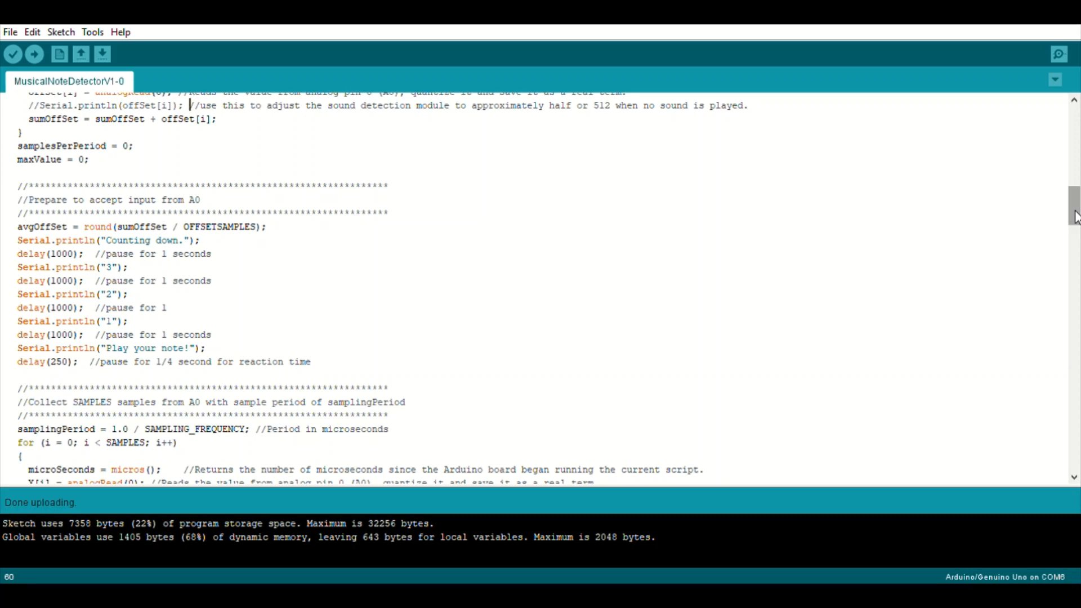
mouse_move(214, 372)
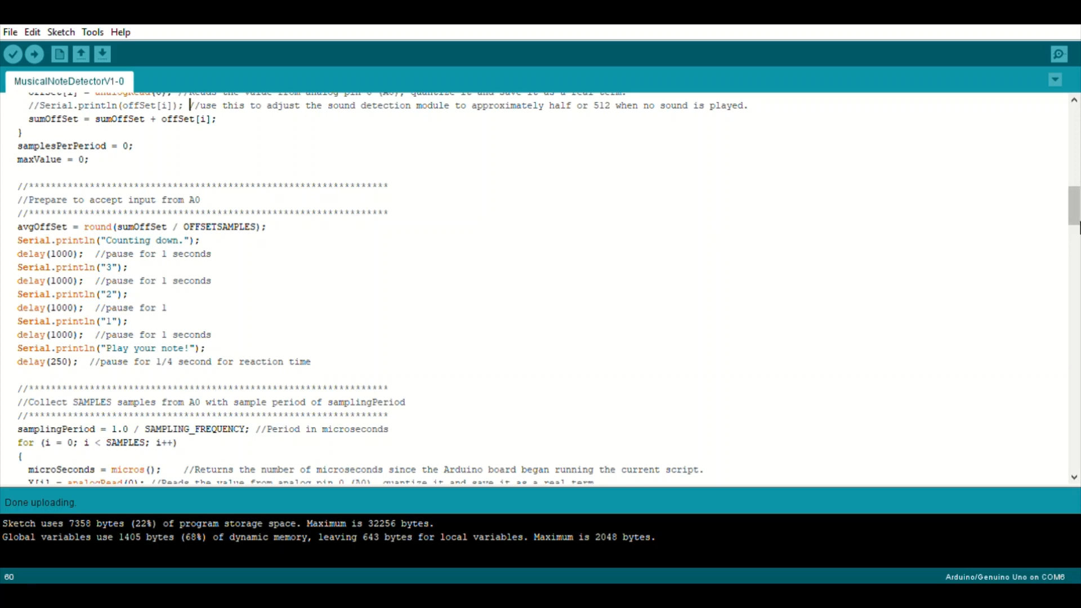
scroll(down, 3)
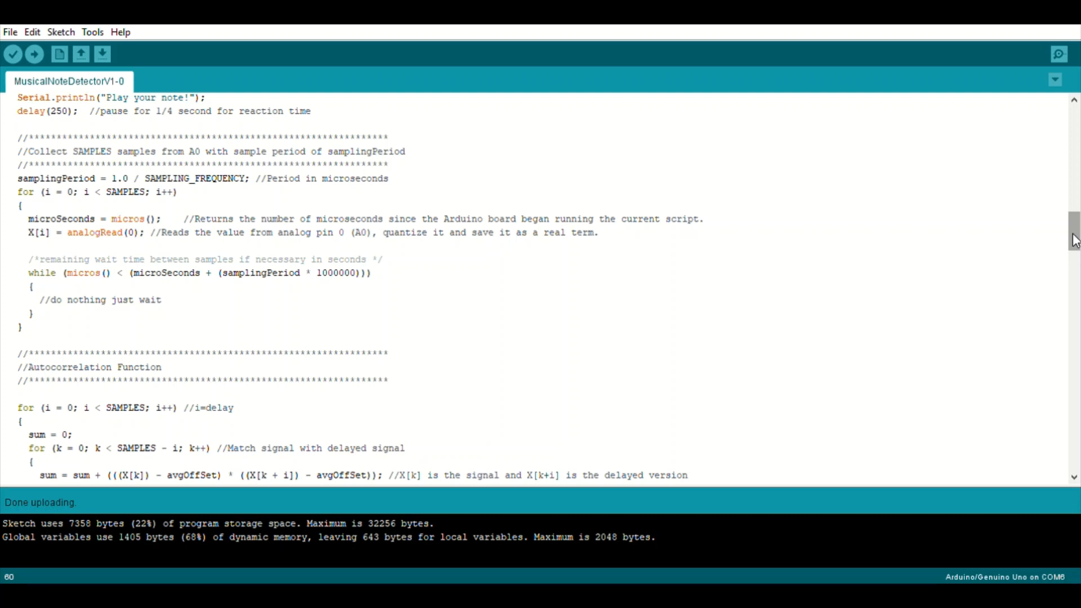
scroll(down, 3)
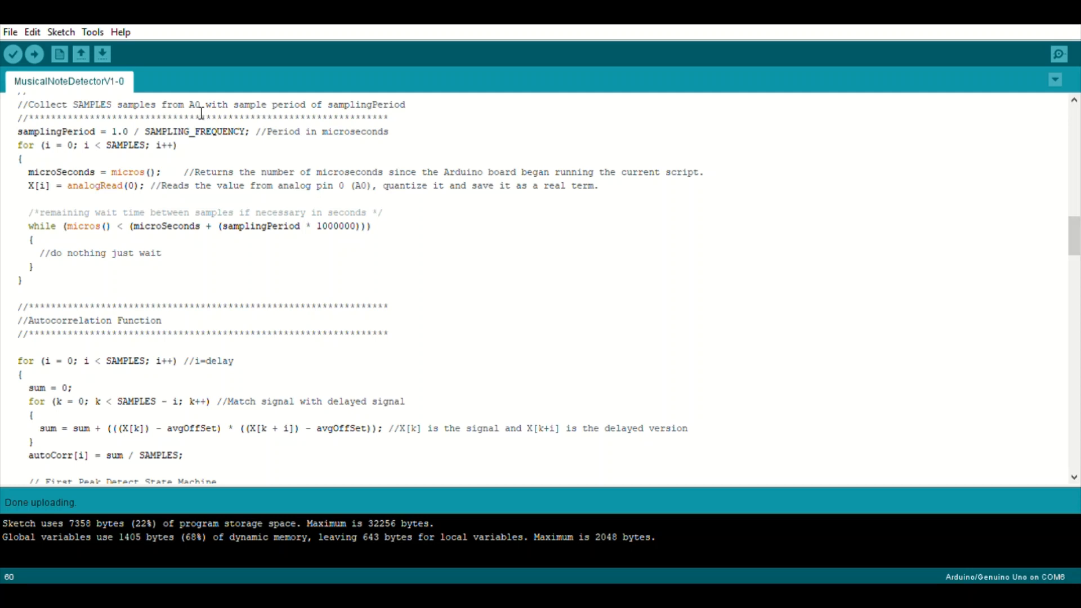
mouse_move(1073, 231)
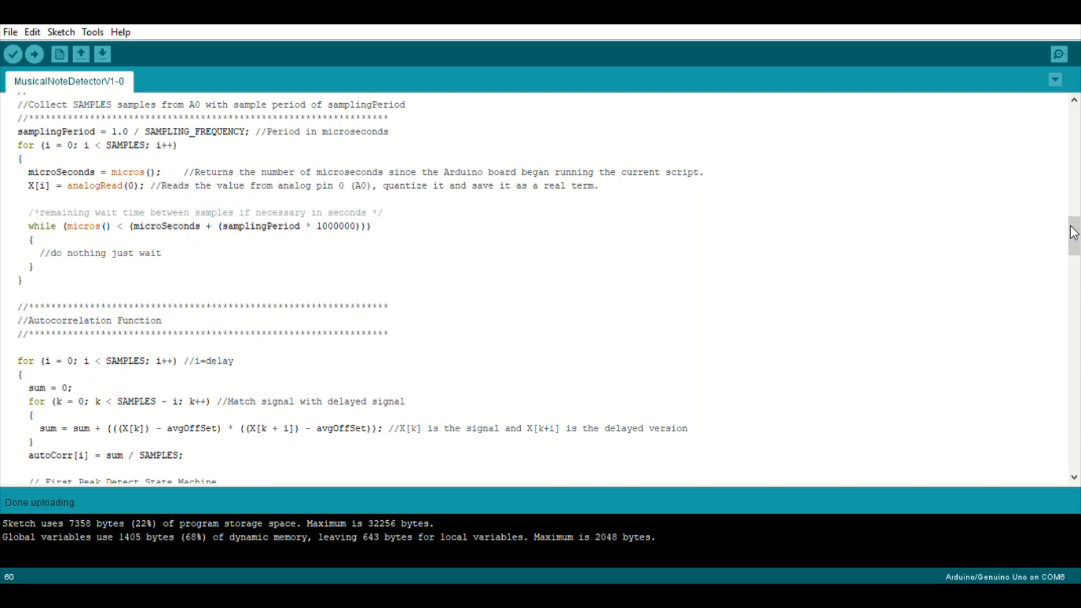
Scroll through the autocorrelation peak-detect state machine down to the Result Analysis section
scroll(down, 3)
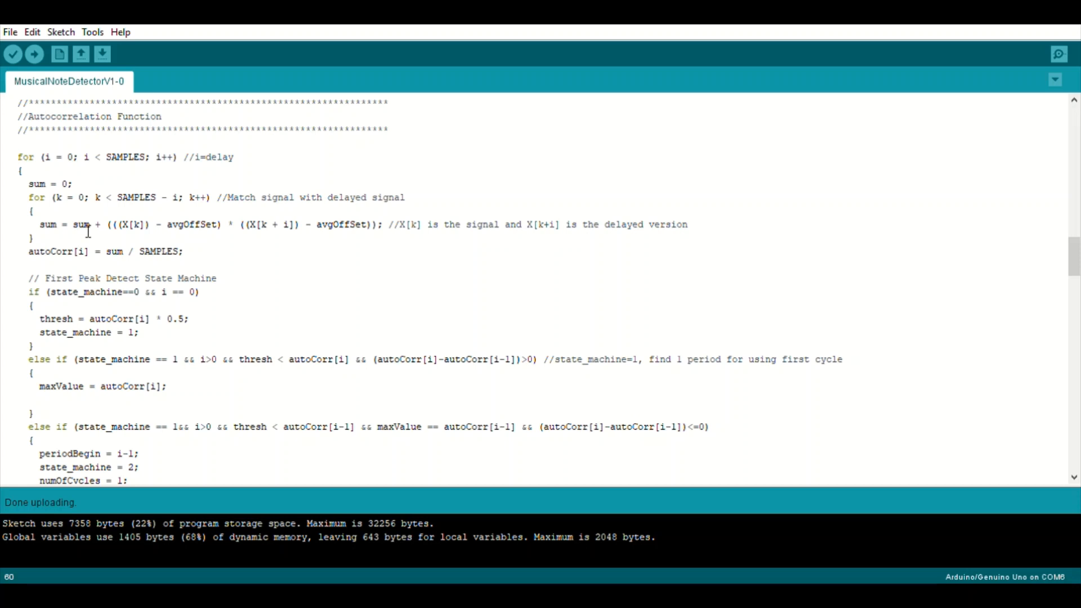
mouse_move(1035, 296)
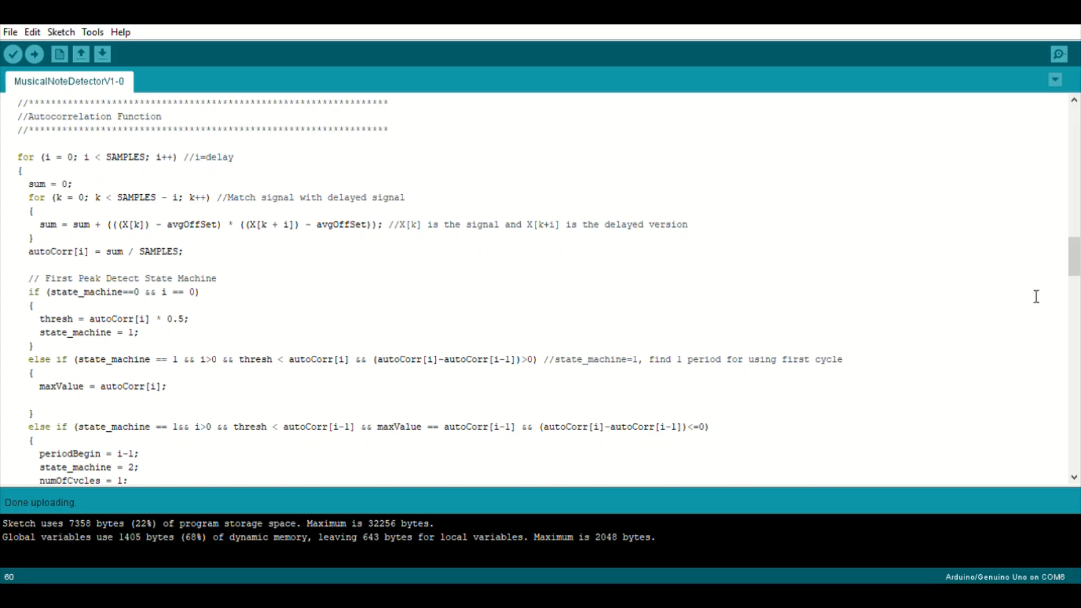
scroll(down, 3)
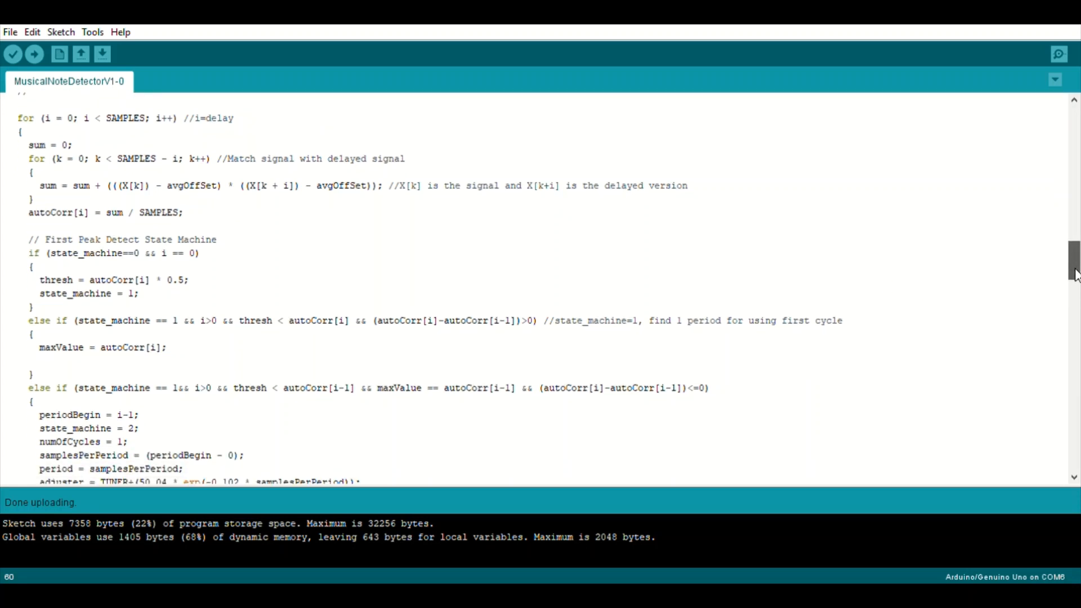
scroll(down, 3)
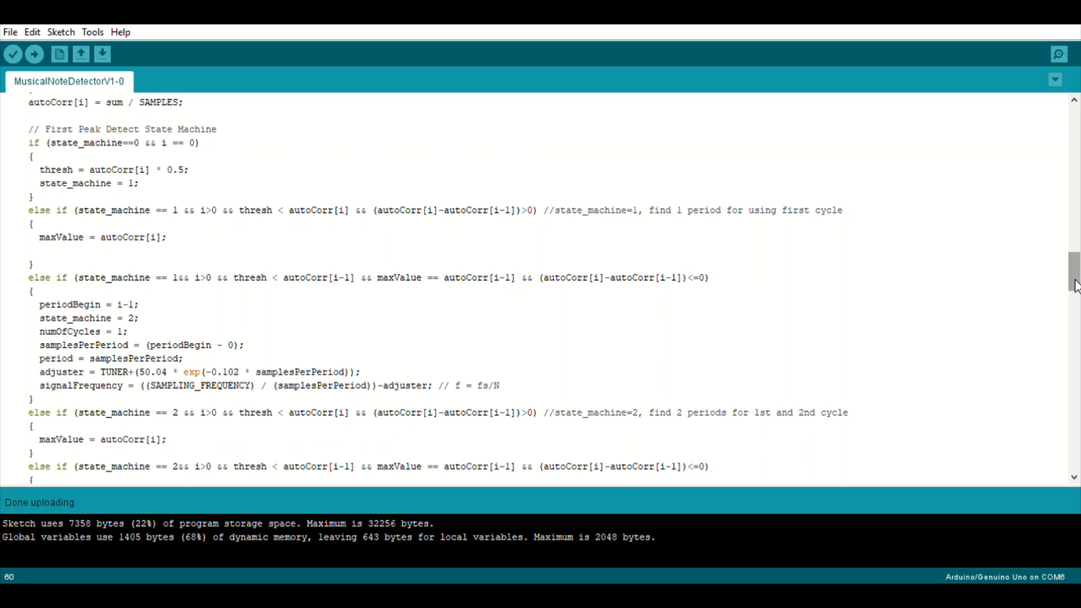
scroll(down, 3)
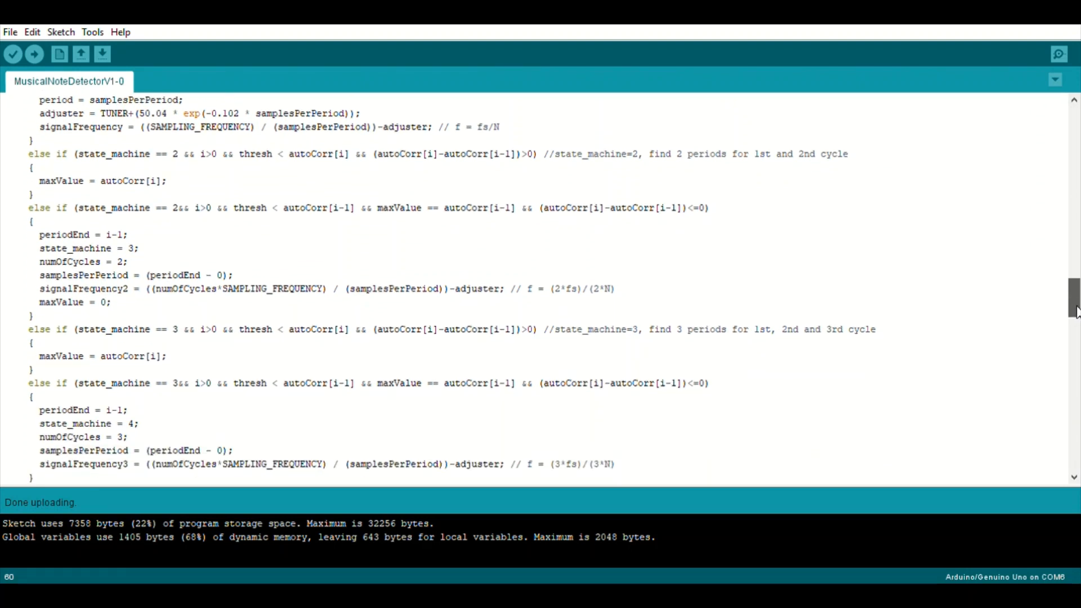
scroll(down, 3)
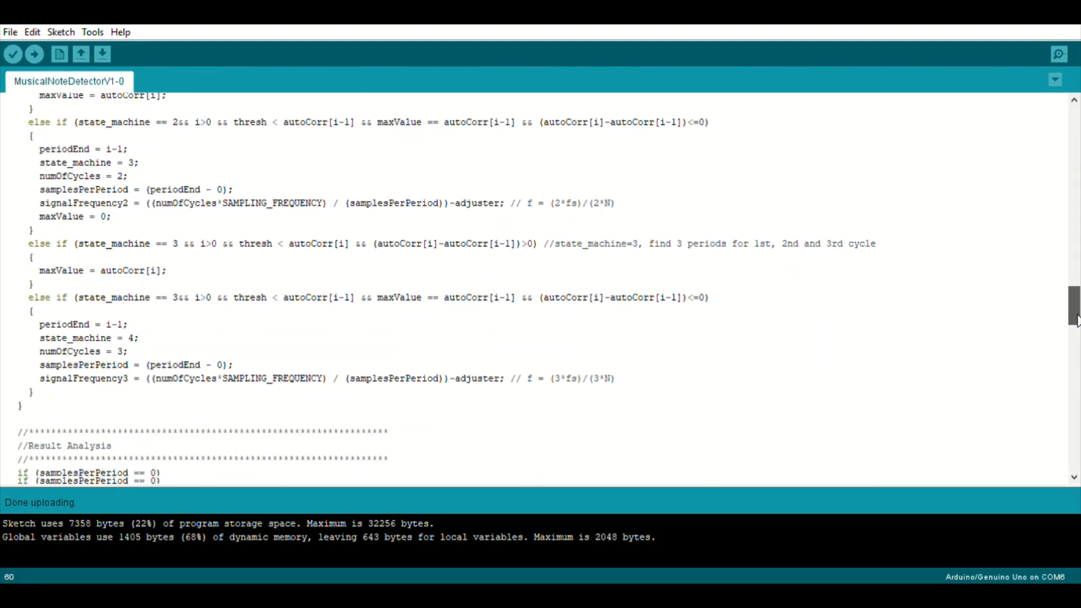
scroll(down, 3)
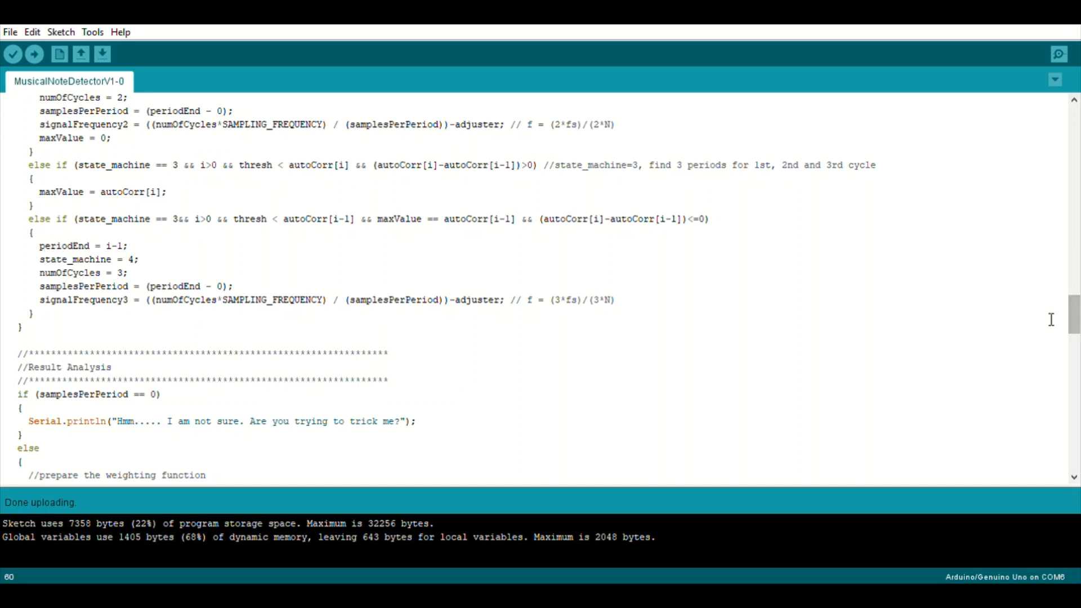
mouse_move(211, 229)
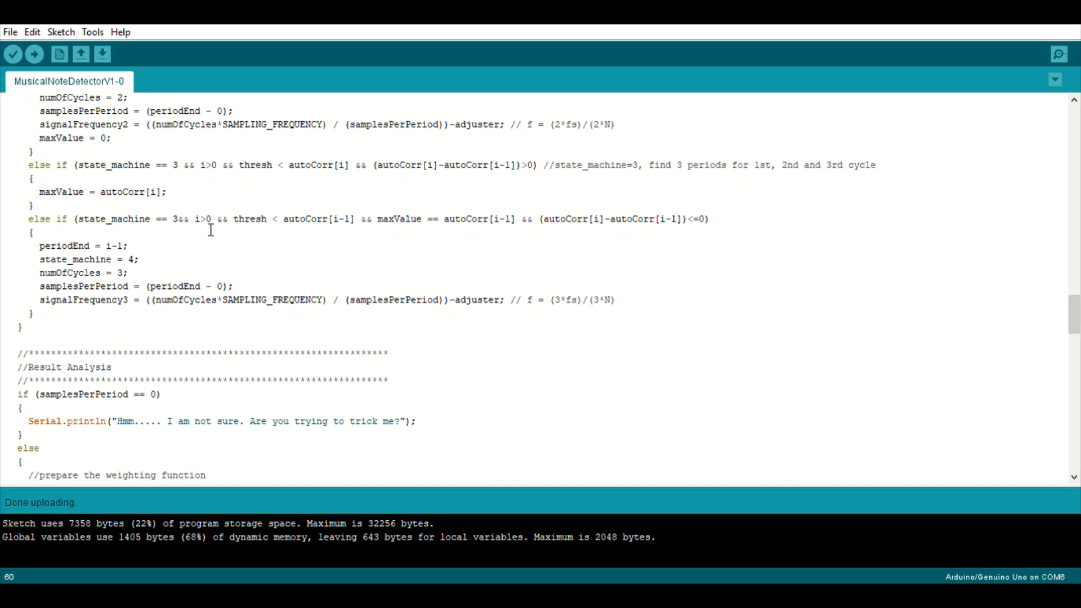
mouse_move(1065, 321)
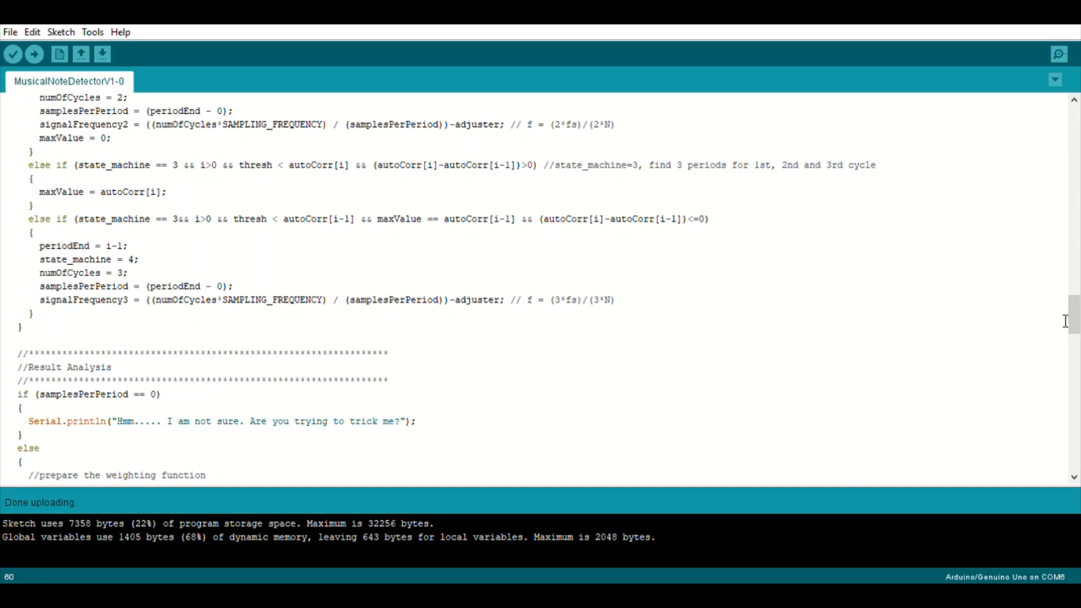
Scroll past the weighting function and frequency guess toward the 'Find the closest note' code
scroll(down, 3)
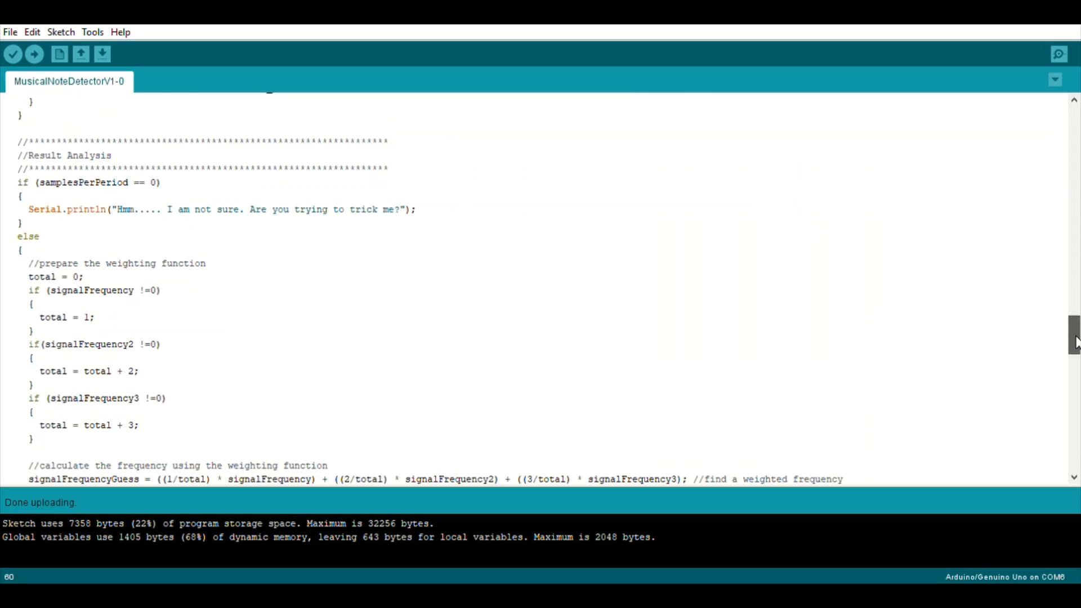
scroll(down, 3)
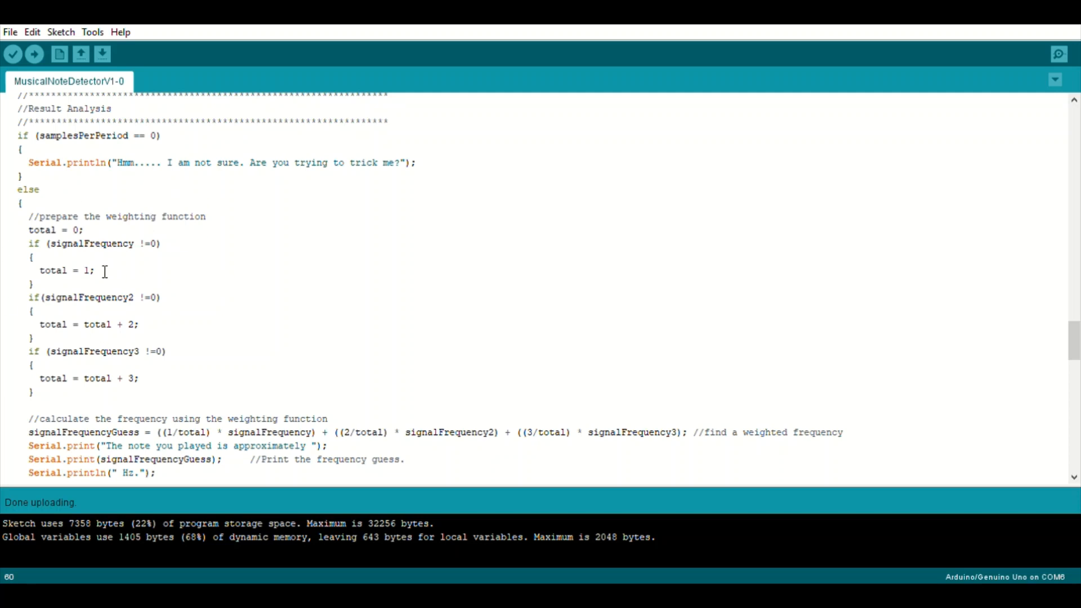
mouse_move(103, 329)
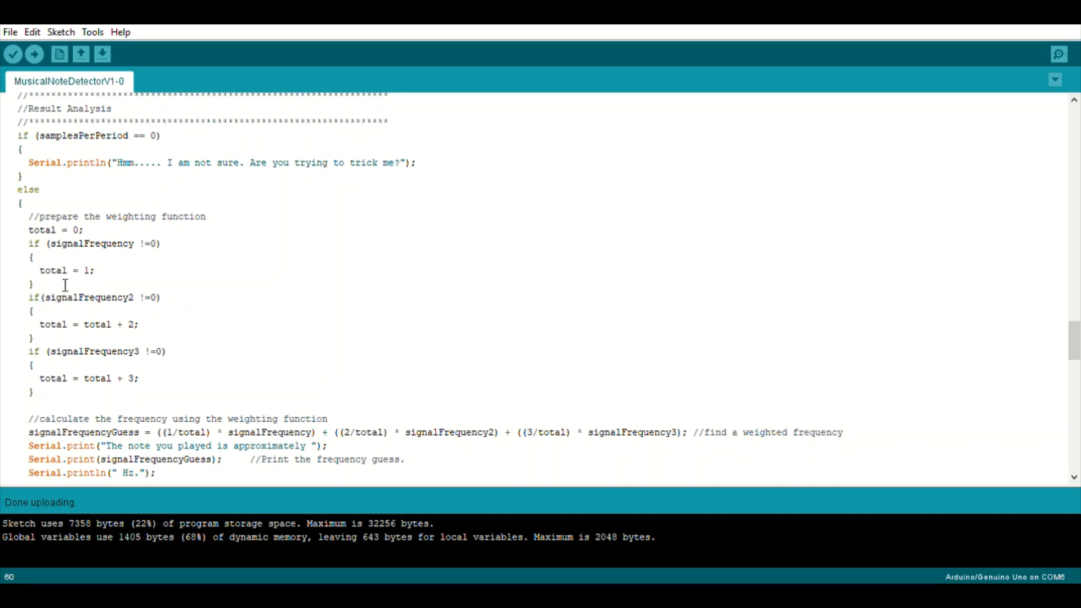
mouse_move(103, 250)
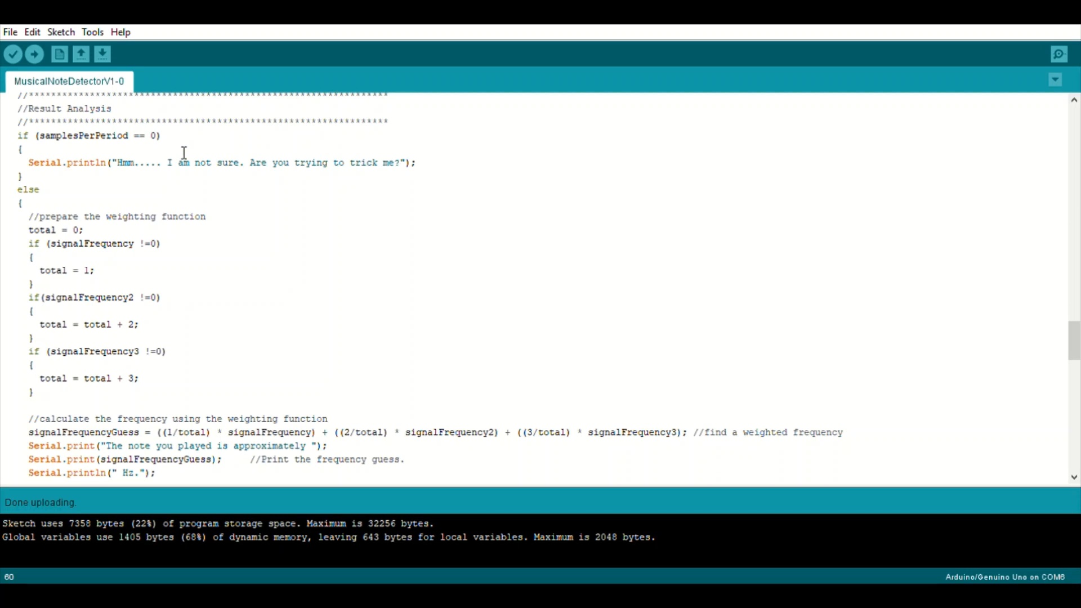
mouse_move(126, 172)
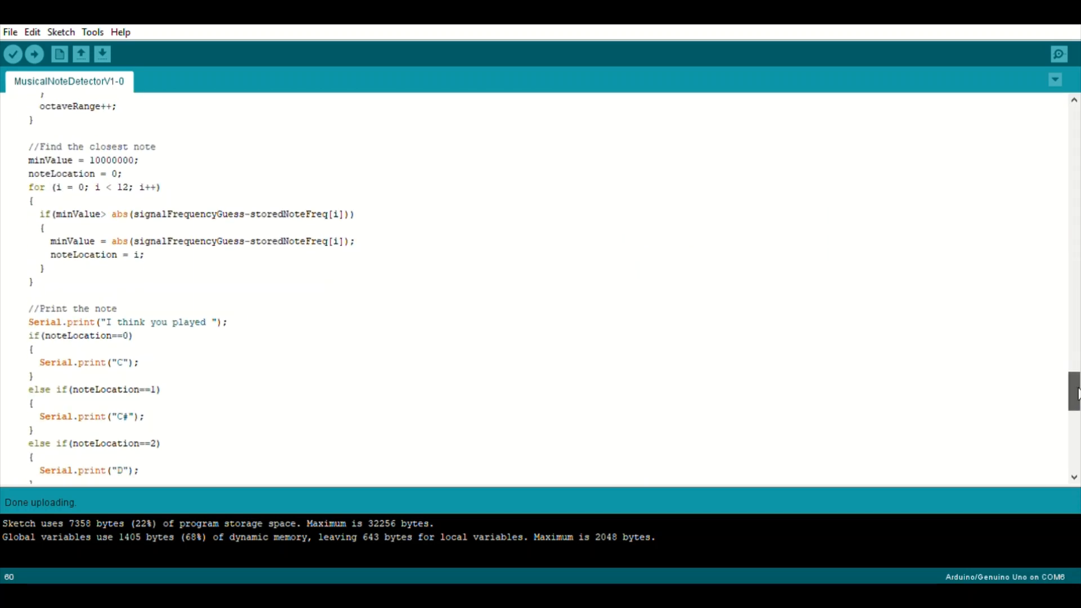
scroll(down, 3)
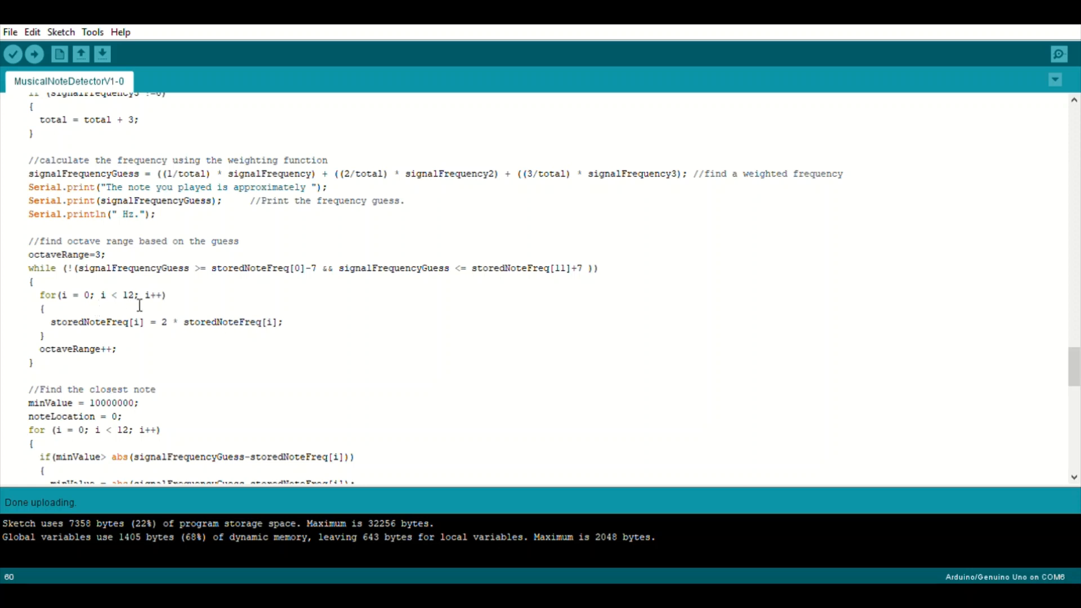
mouse_move(122, 321)
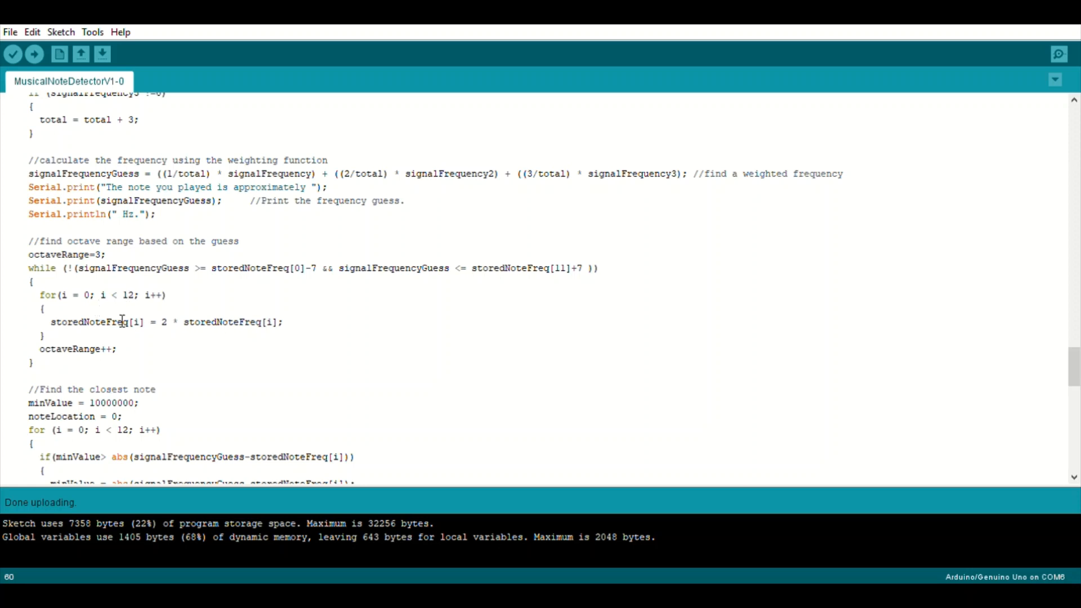
mouse_move(163, 321)
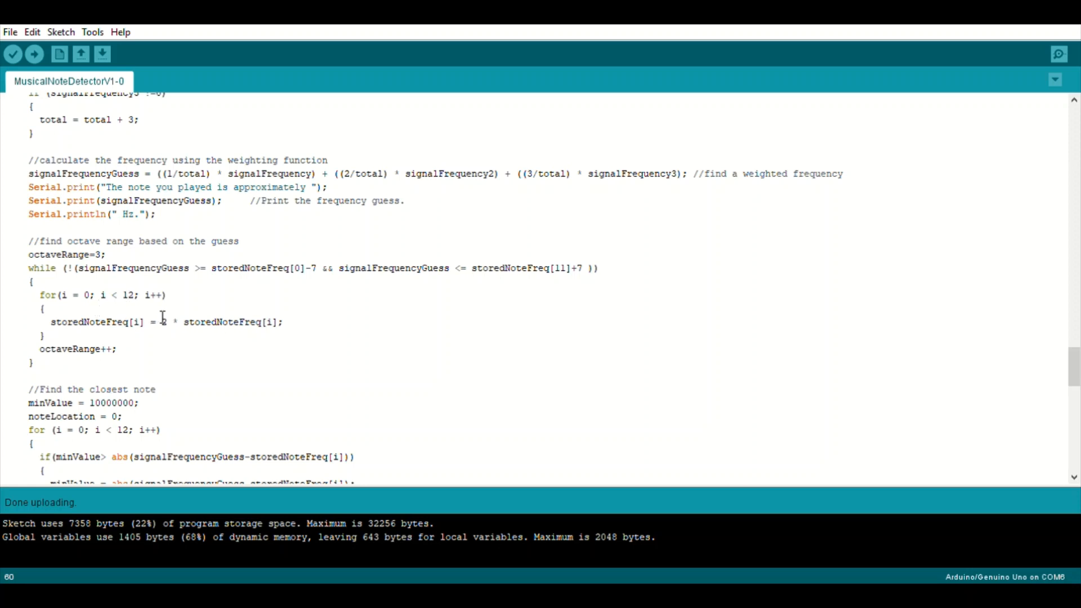
mouse_move(1006, 348)
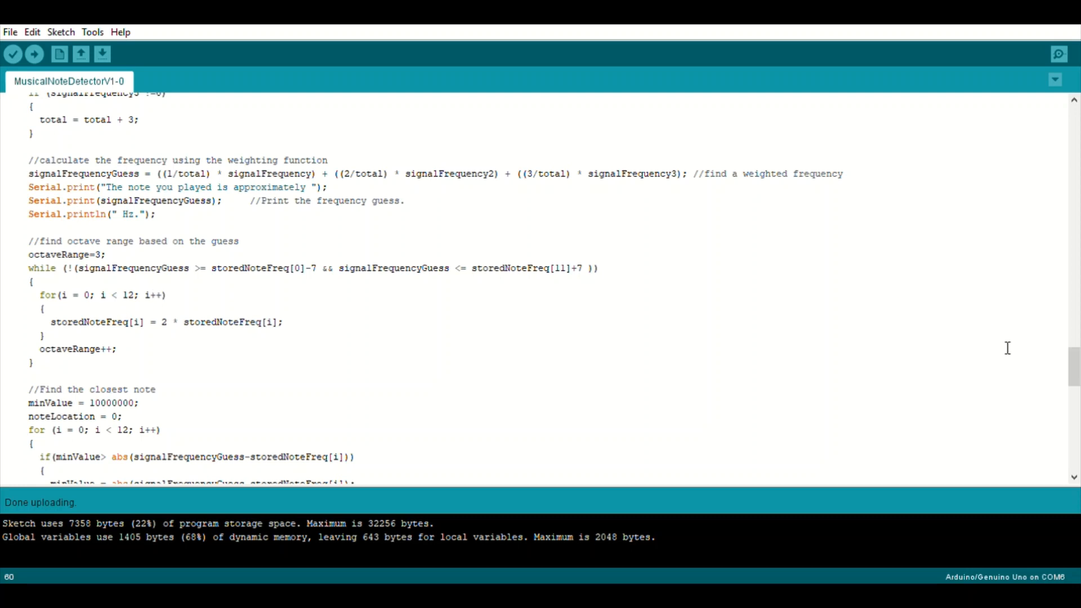
scroll(down, 3)
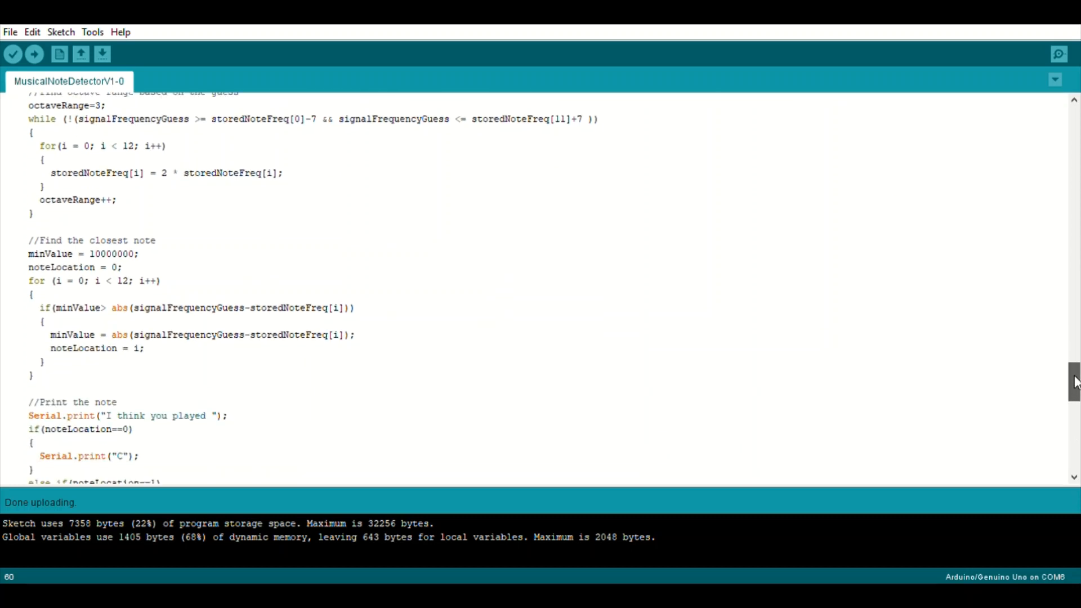
scroll(down, 3)
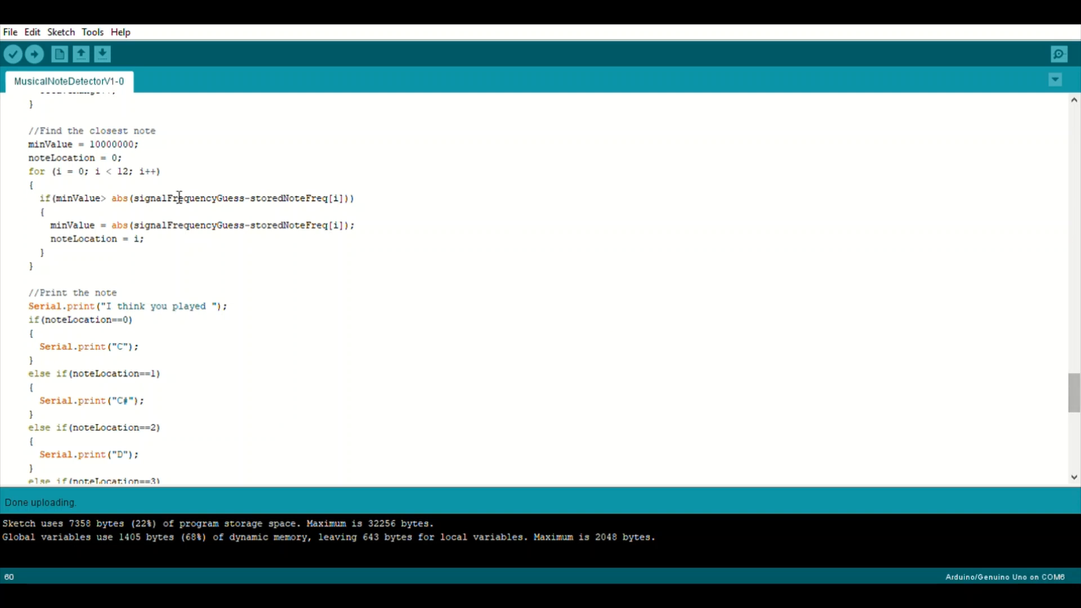